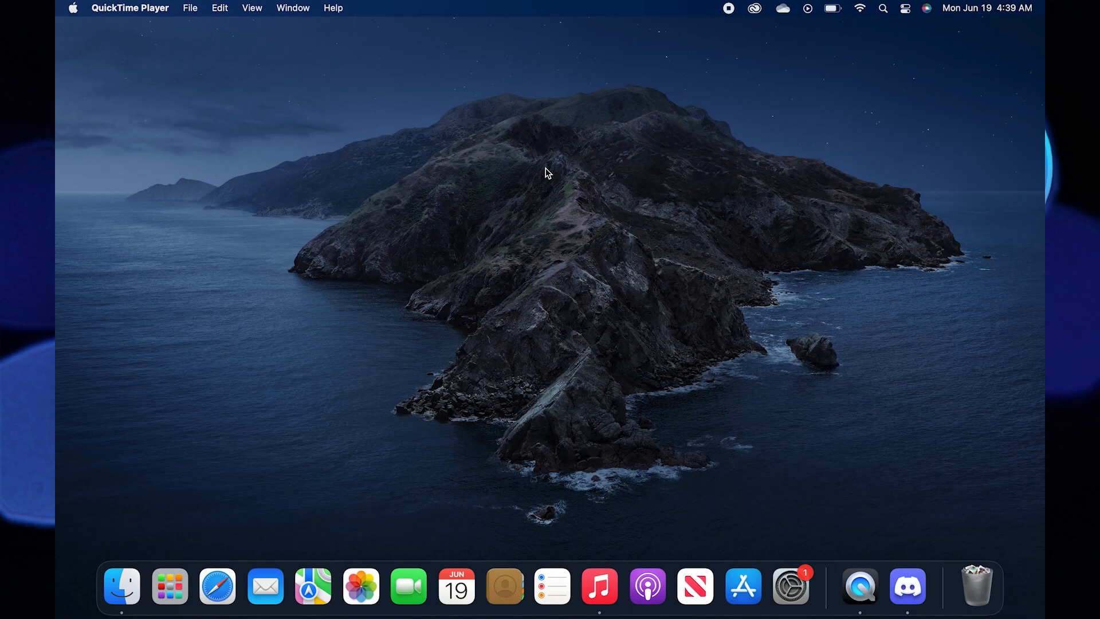
Step: Launch Discord, glance at Home and another server, then land on #general of 'server'
{"action": "left_click", "coordinate": [908, 586]}
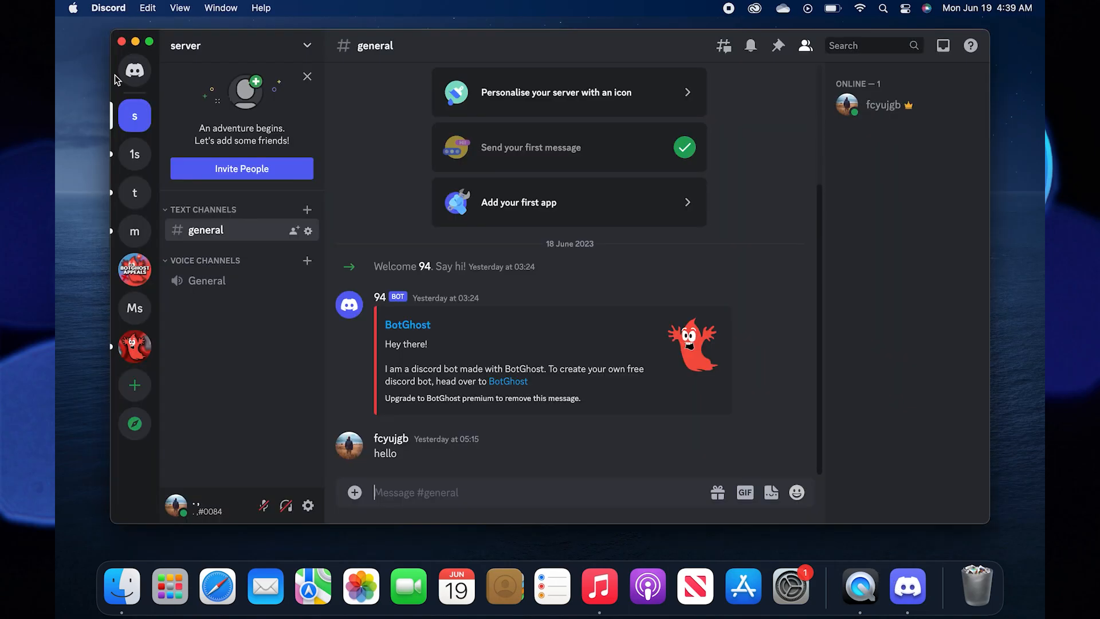
{"action": "left_click", "coordinate": [134, 70]}
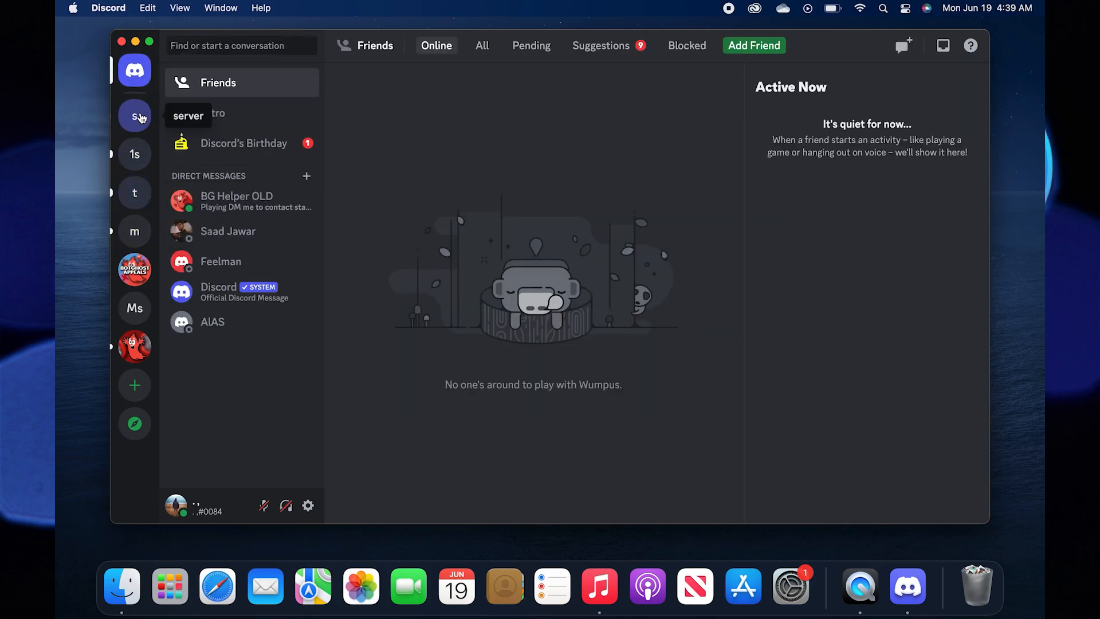
{"action": "left_click", "coordinate": [134, 192]}
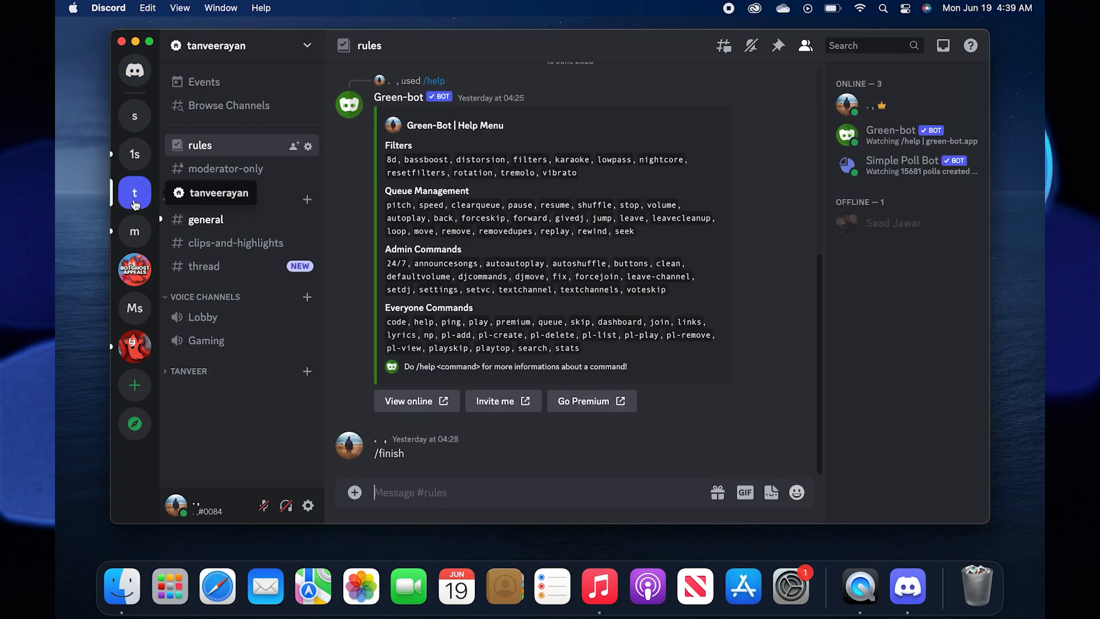
{"action": "left_click", "coordinate": [134, 116]}
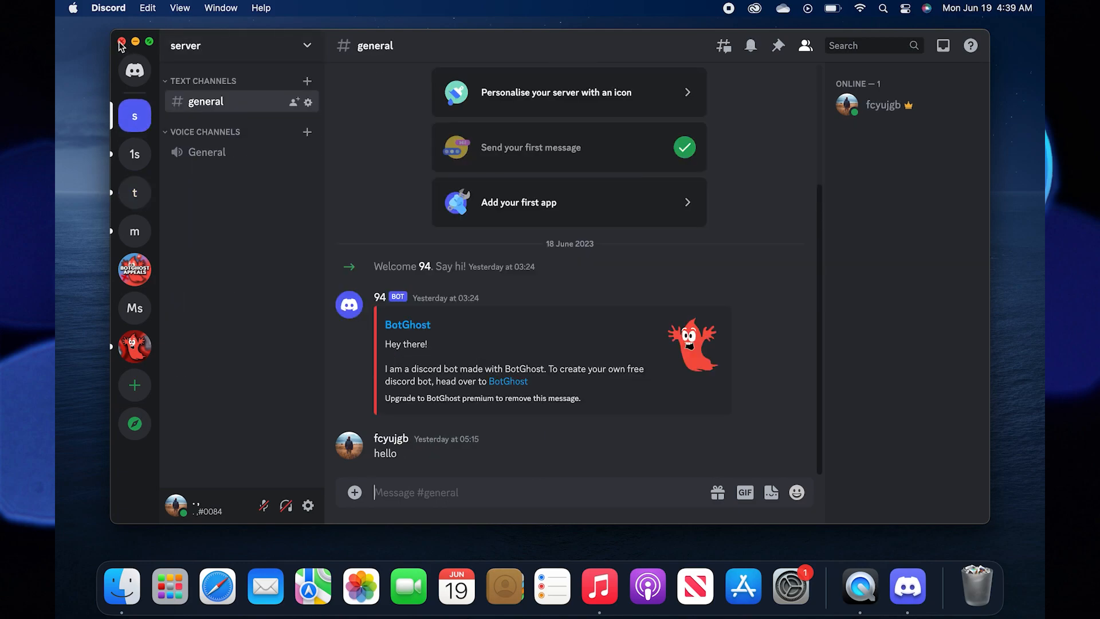
Step: Leave Discord, browse to top.gg in Safari and find the Rythm bot listing by searching 'ryt'
{"action": "left_click", "coordinate": [120, 41]}
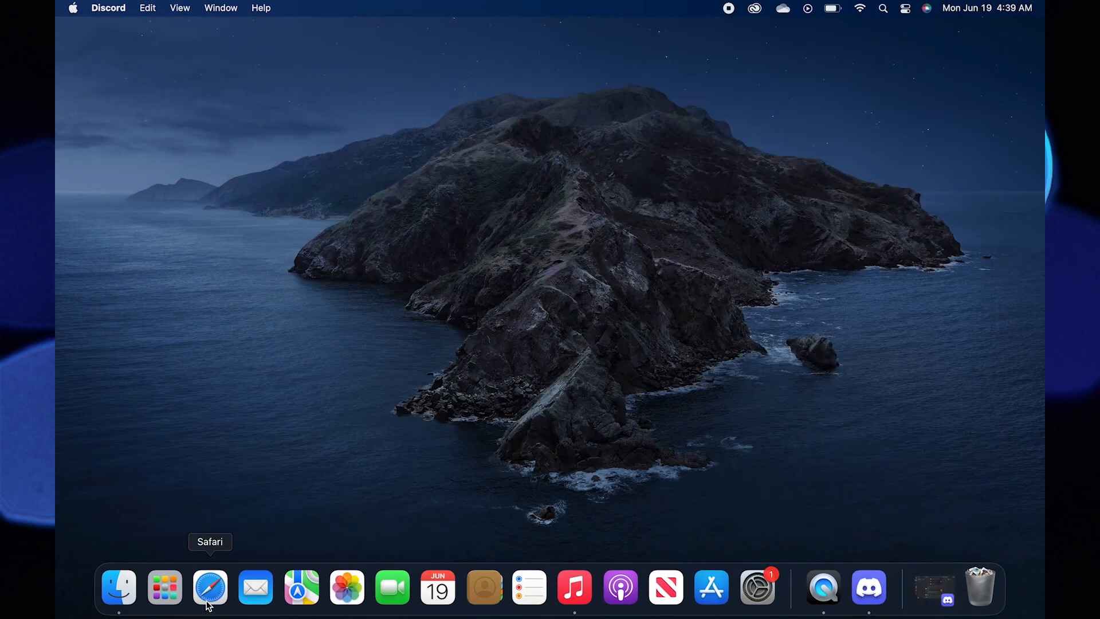
{"action": "left_click", "coordinate": [209, 588]}
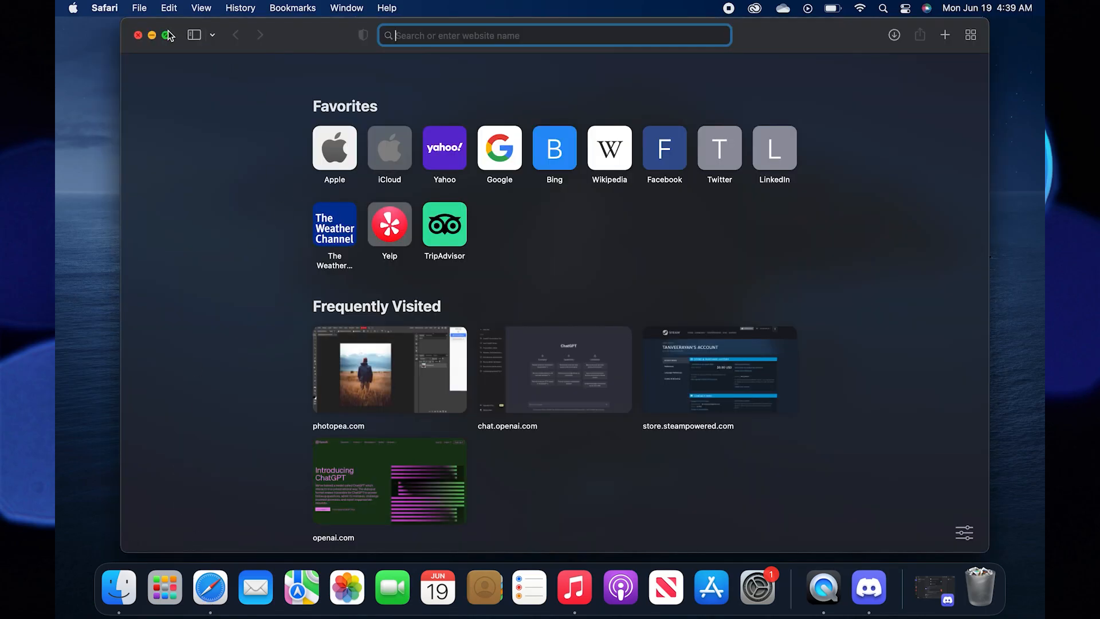
{"action": "type", "text": "top.gg"}
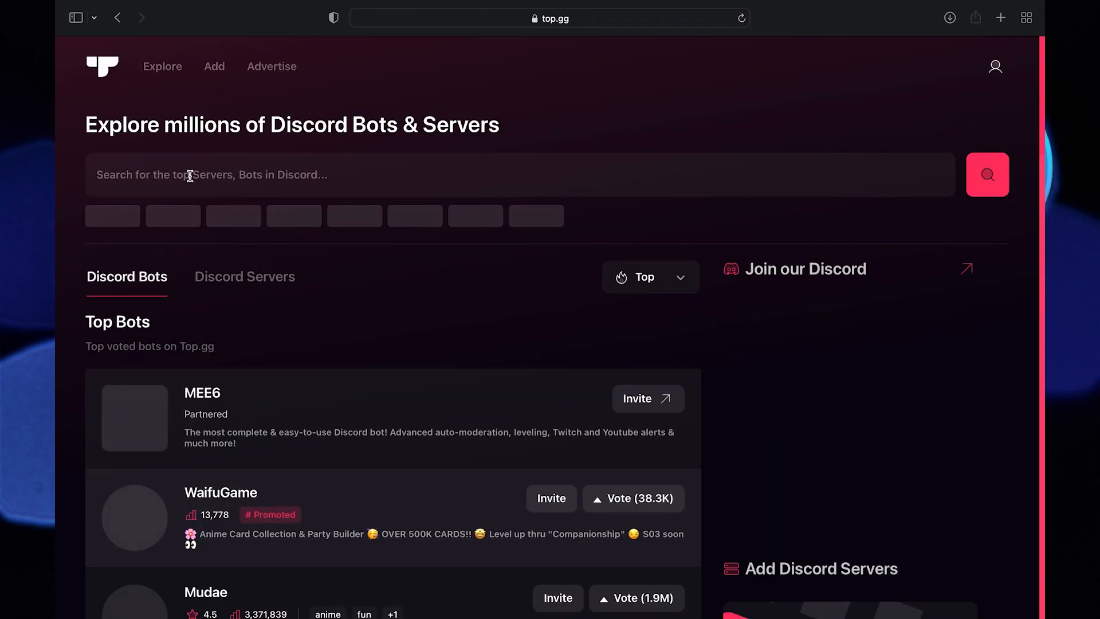
{"action": "type", "text": "rythm"}
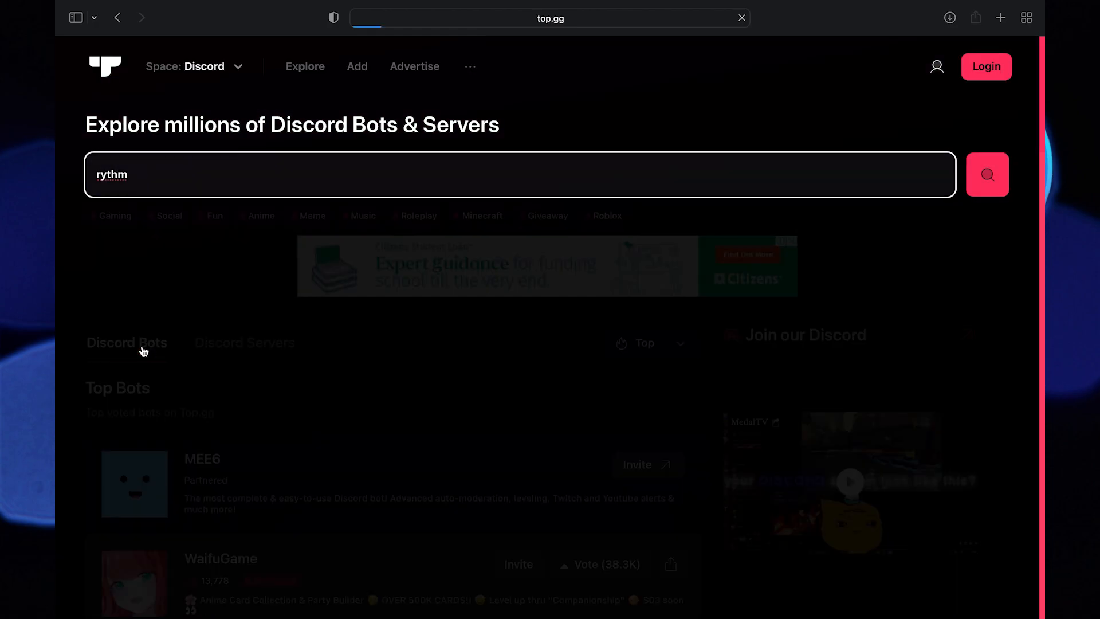
{"action": "left_click", "coordinate": [987, 174]}
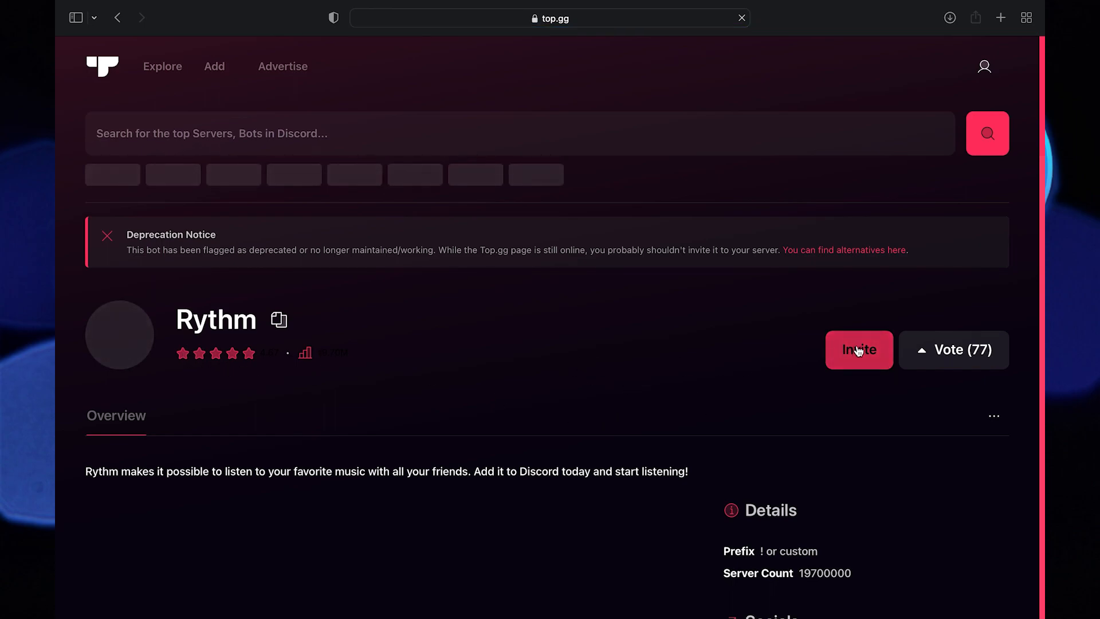
Step: Invite Rythm and choose 'server' as the destination in Discord's Add to Server prompt
{"action": "left_click", "coordinate": [858, 351]}
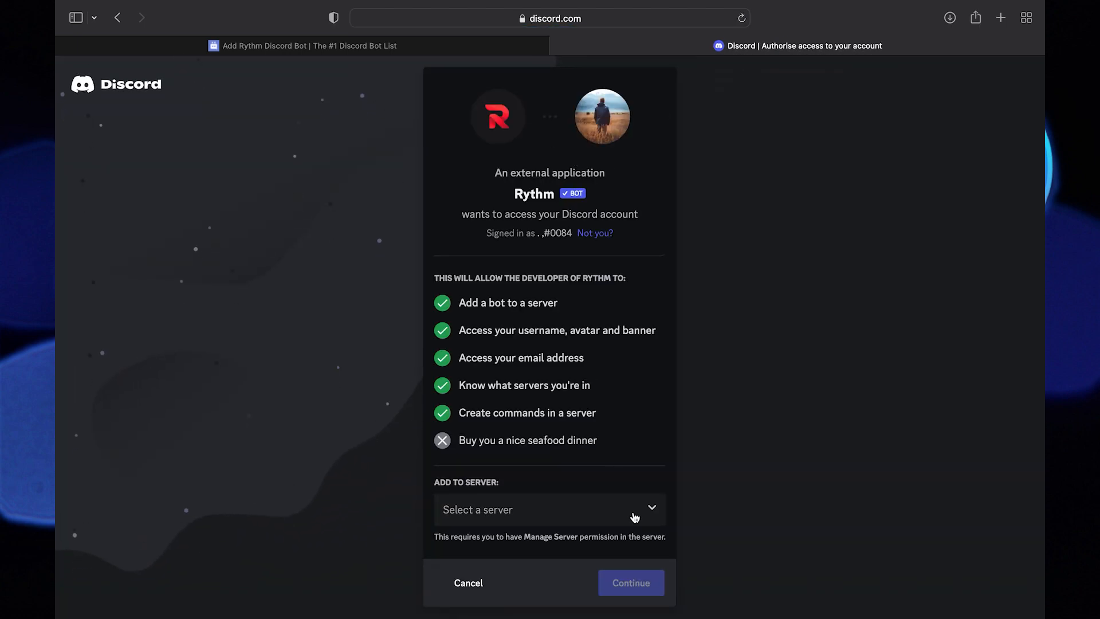
{"action": "left_click", "coordinate": [549, 508]}
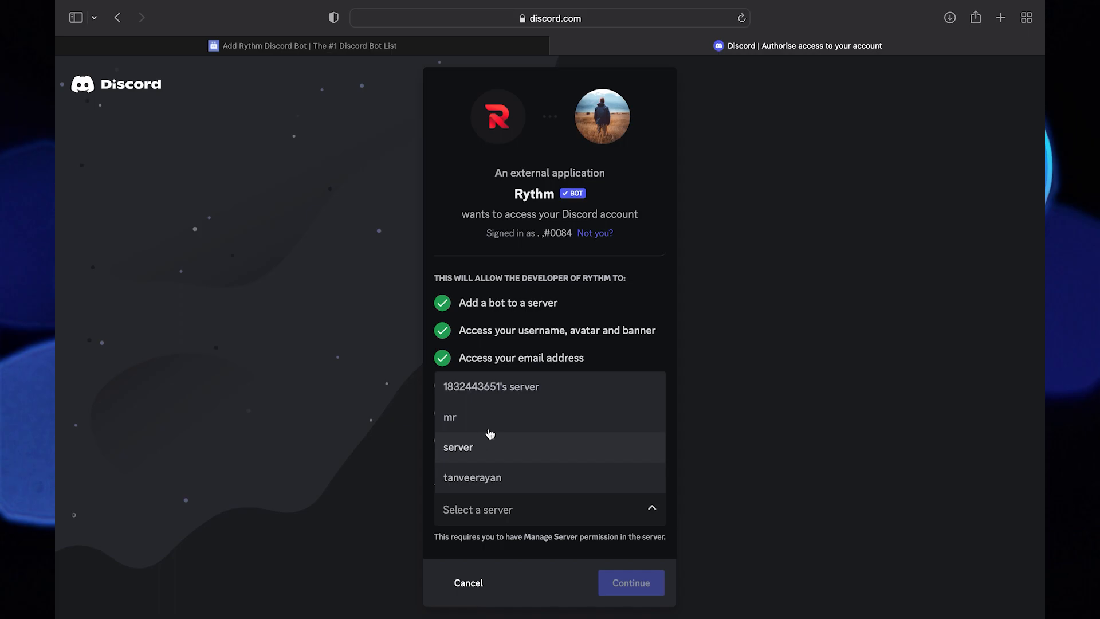
{"action": "left_click", "coordinate": [457, 447]}
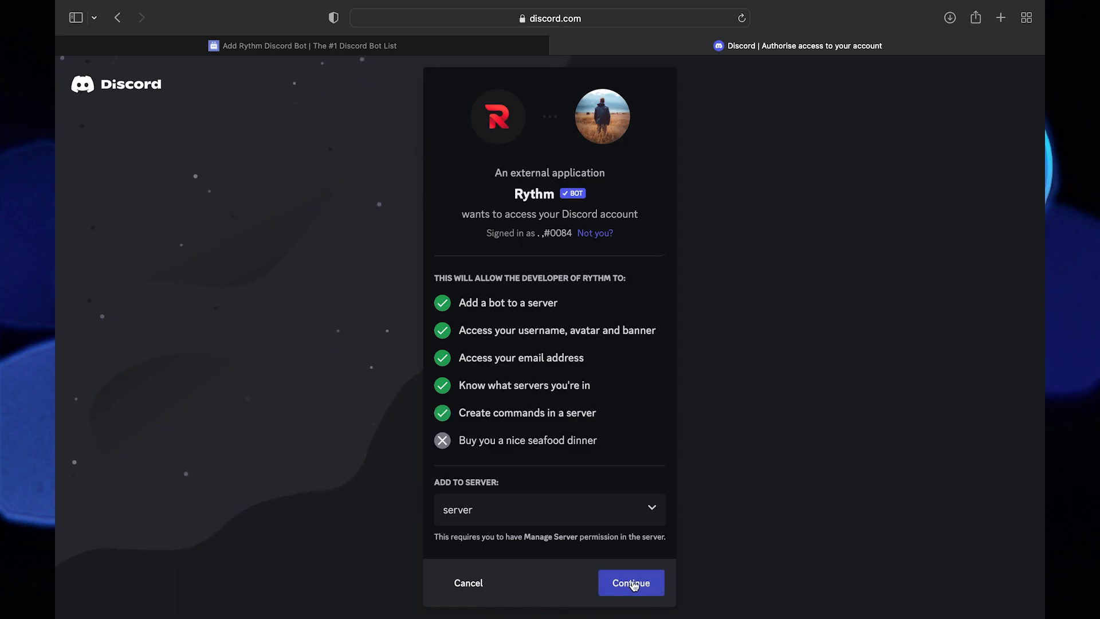
{"action": "left_click", "coordinate": [630, 583]}
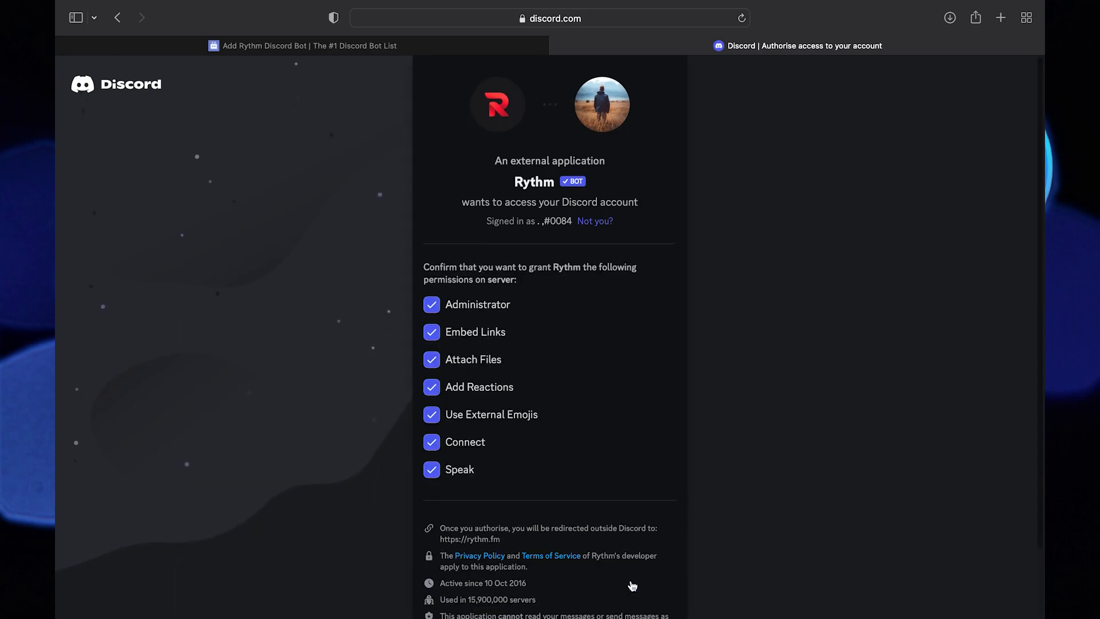
Step: Authorise Rythm's requested permissions and pass the hCaptcha human check
{"action": "scroll", "scroll_direction": "down", "scroll_amount": 3}
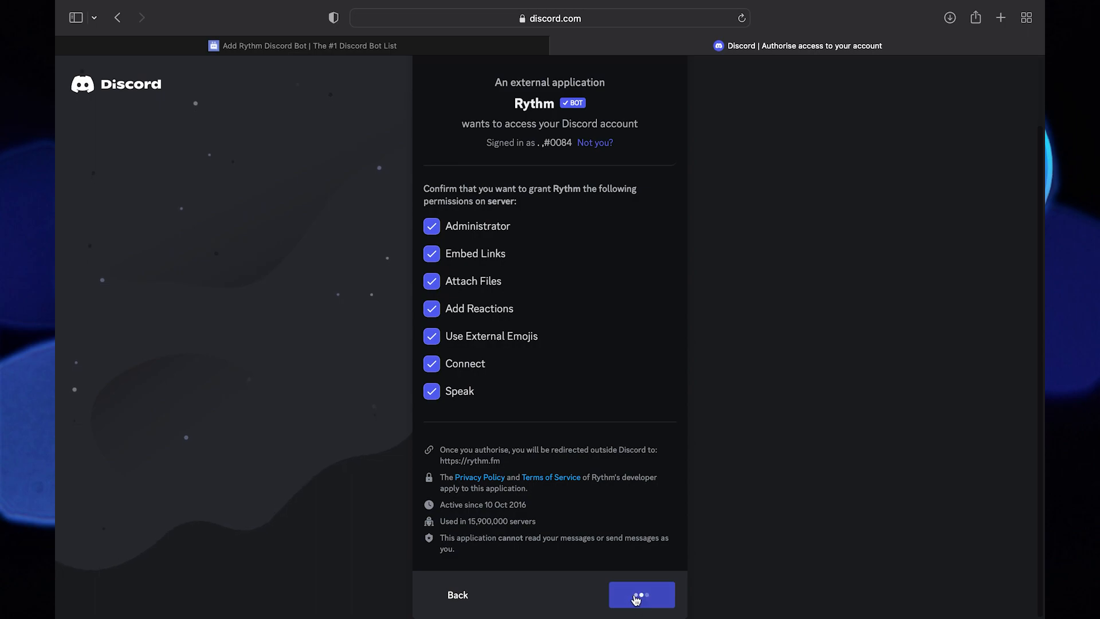
{"action": "left_click", "coordinate": [641, 594]}
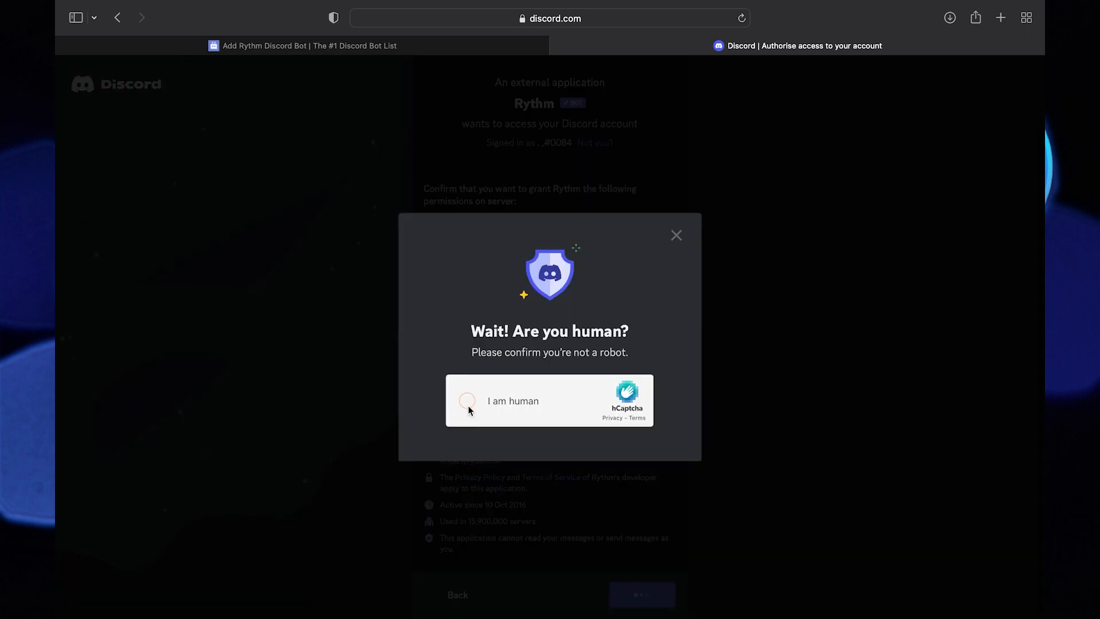
{"action": "left_click", "coordinate": [466, 401]}
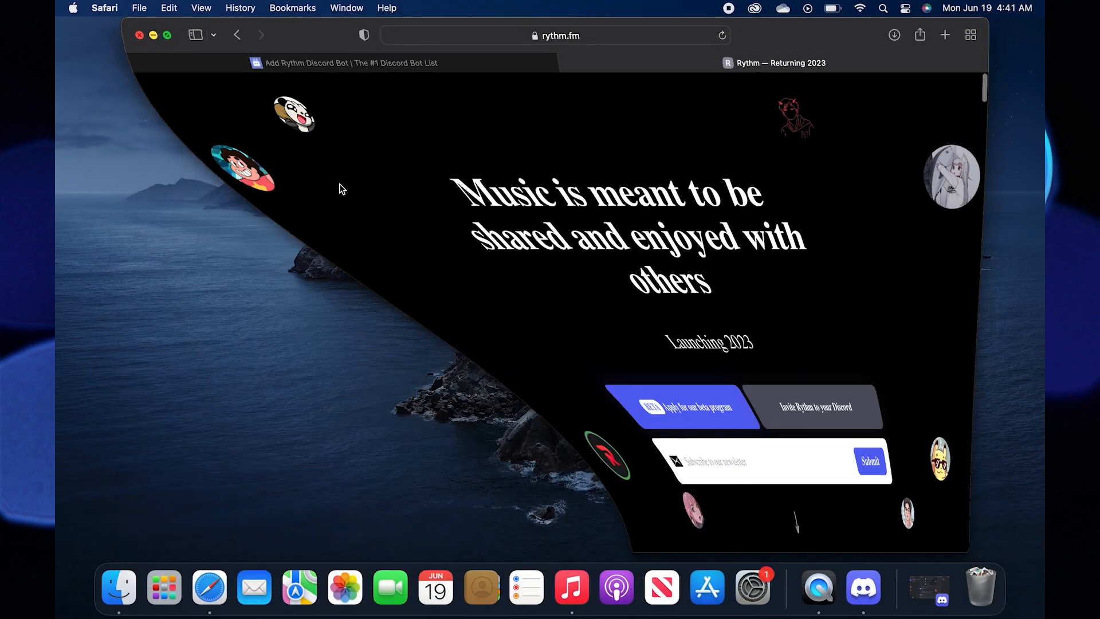
Step: Return to Discord enlarged, showing Rythm online and the 'Rythm just landed' notice
{"action": "left_click", "coordinate": [861, 587]}
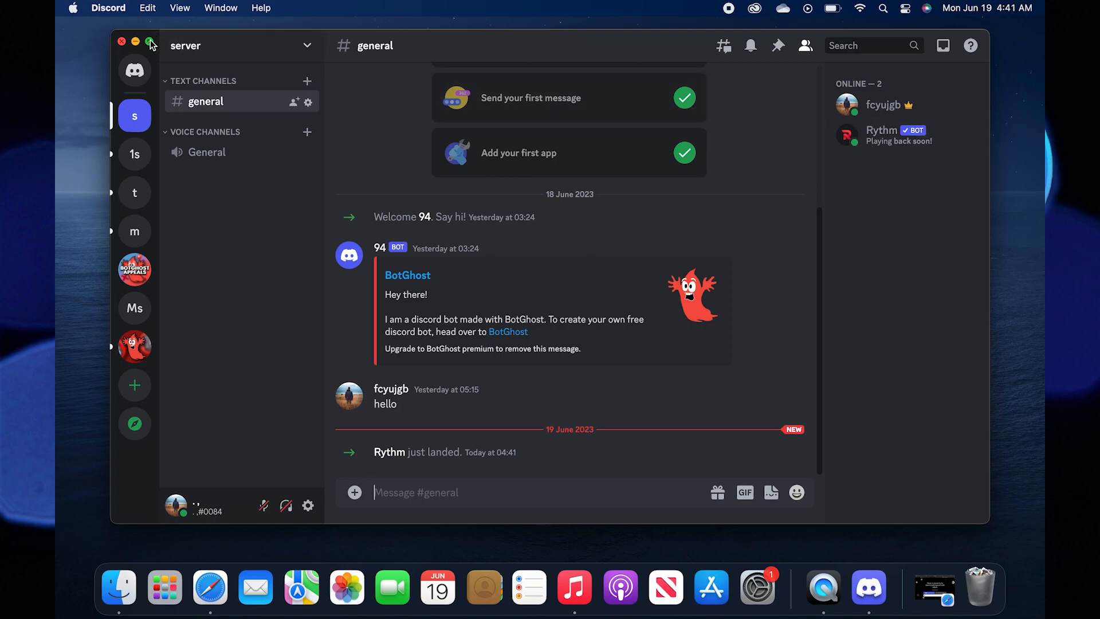
{"action": "left_click", "coordinate": [150, 41]}
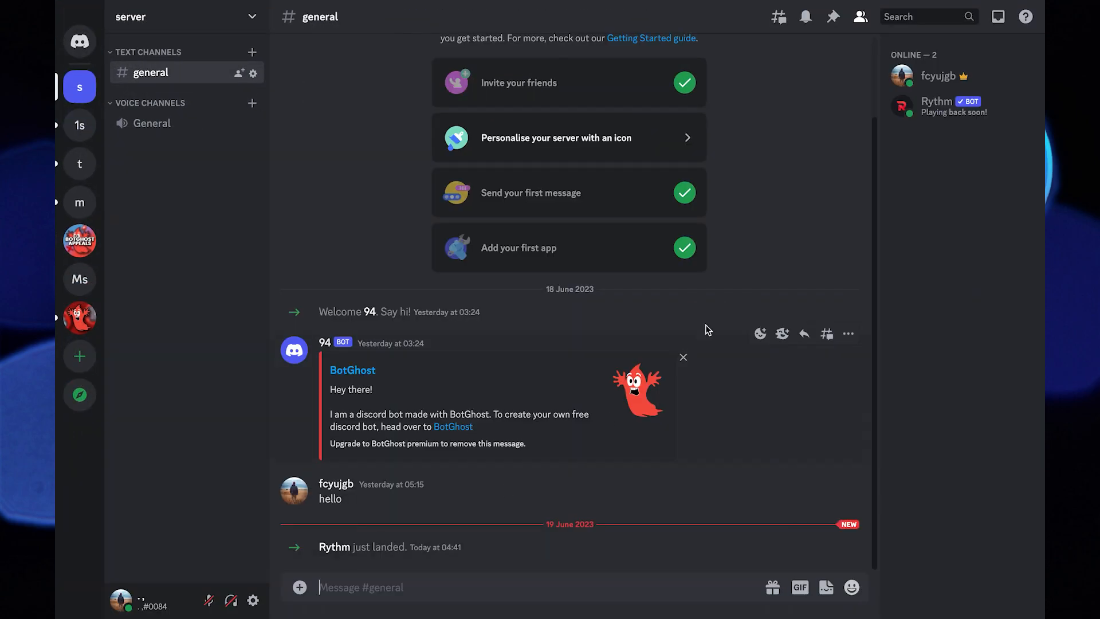